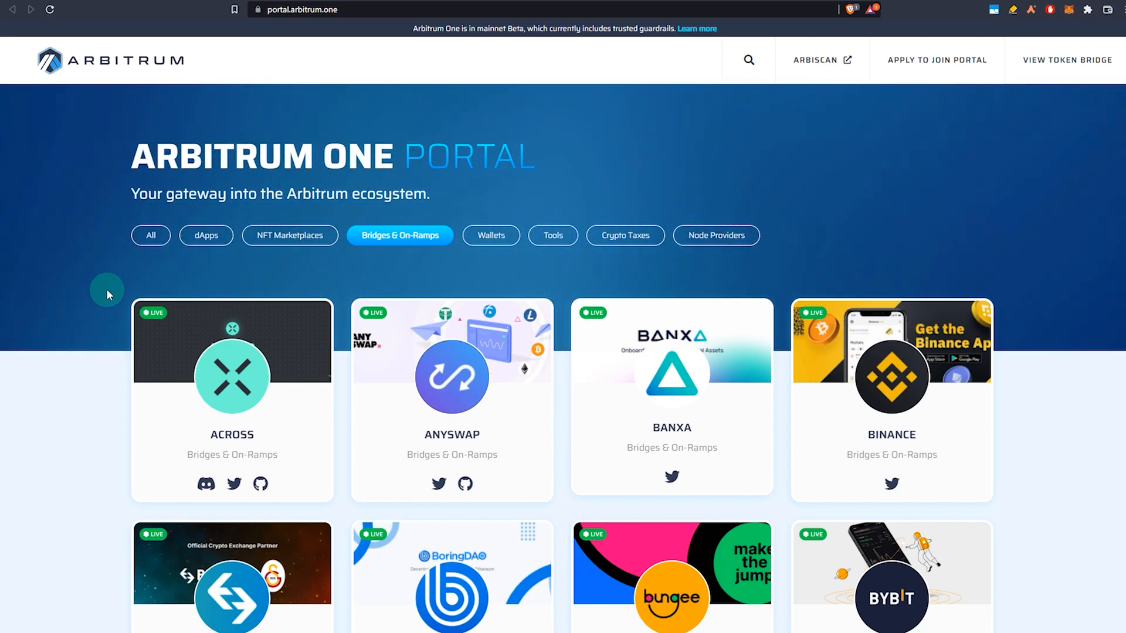
Scroll through the page and switch to the Synapse bridge form, Ethereum to Arbitrum for ETH
scroll(down, 3)
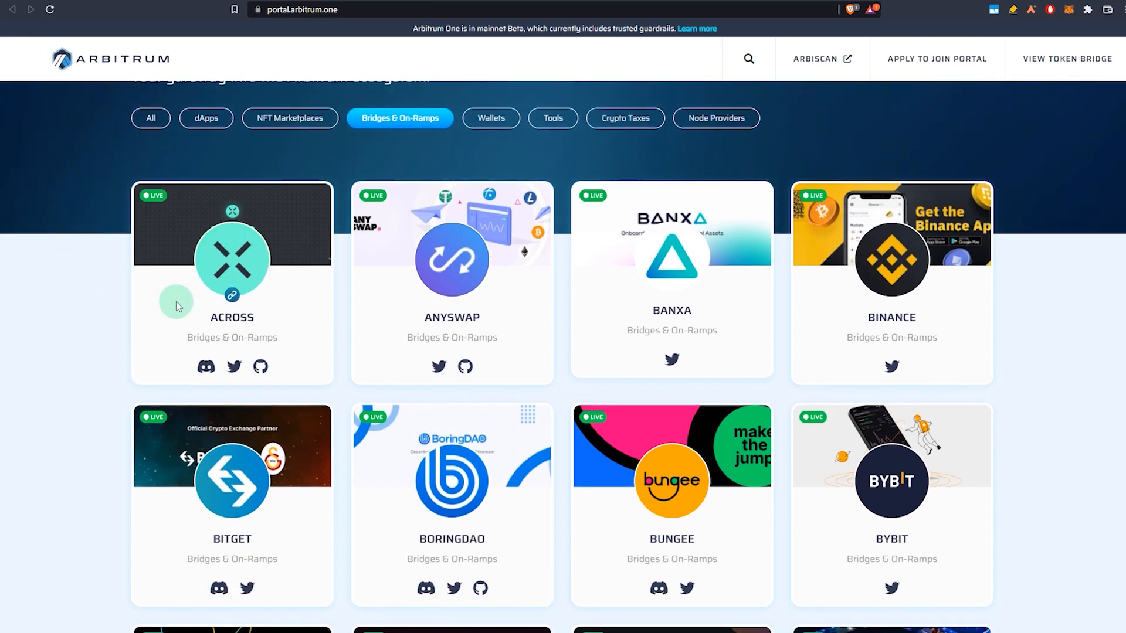
mouse_move(164, 203)
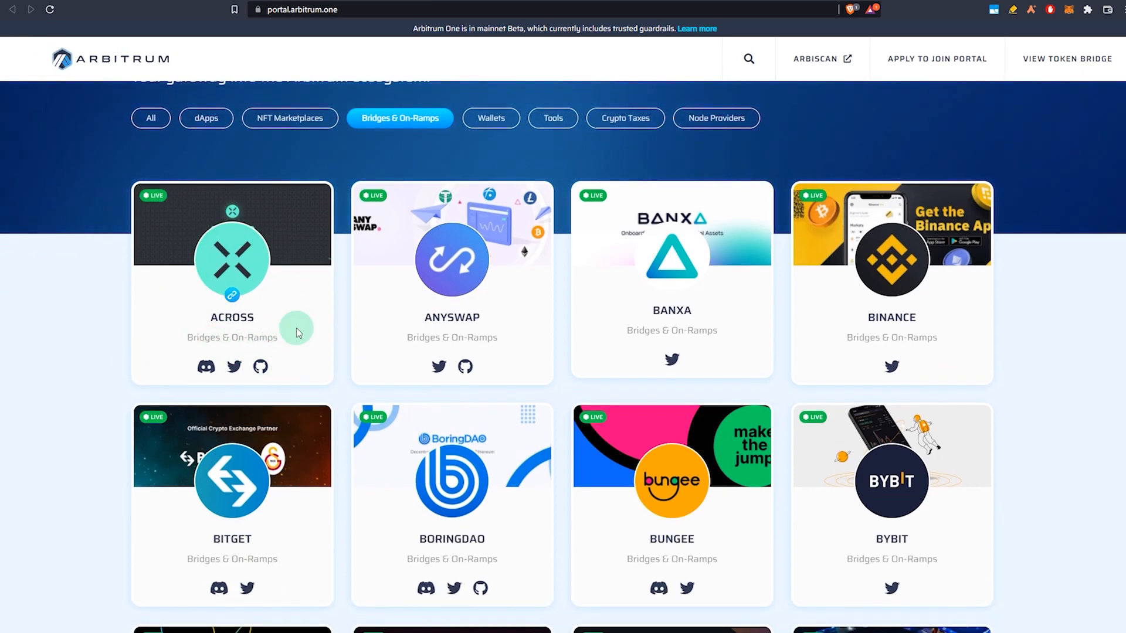
mouse_move(392, 380)
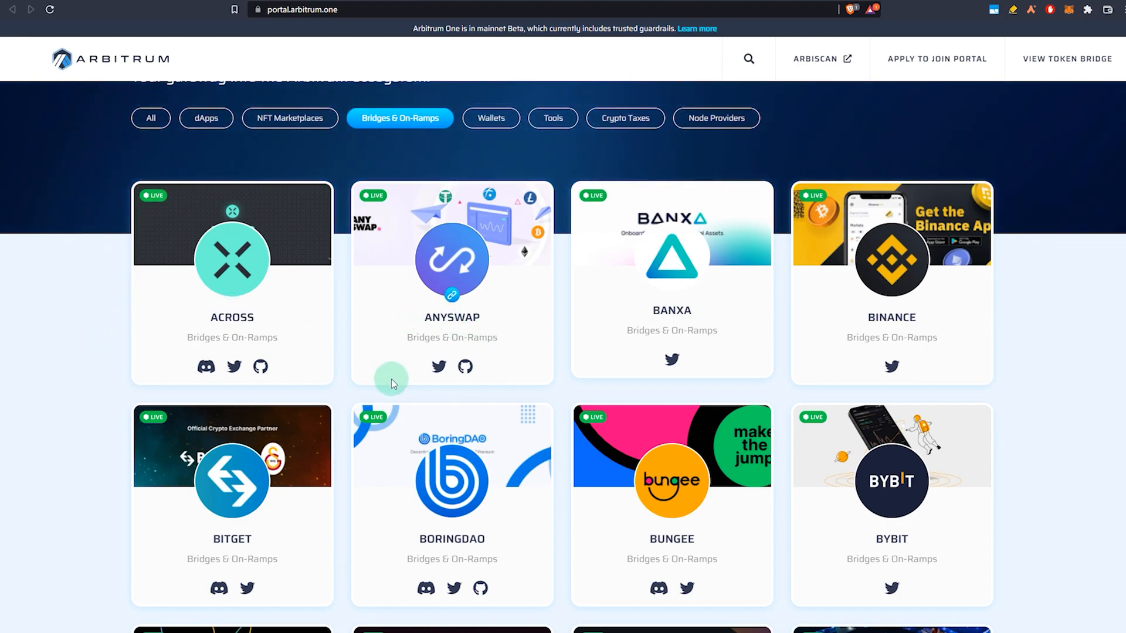
scroll(down, 3)
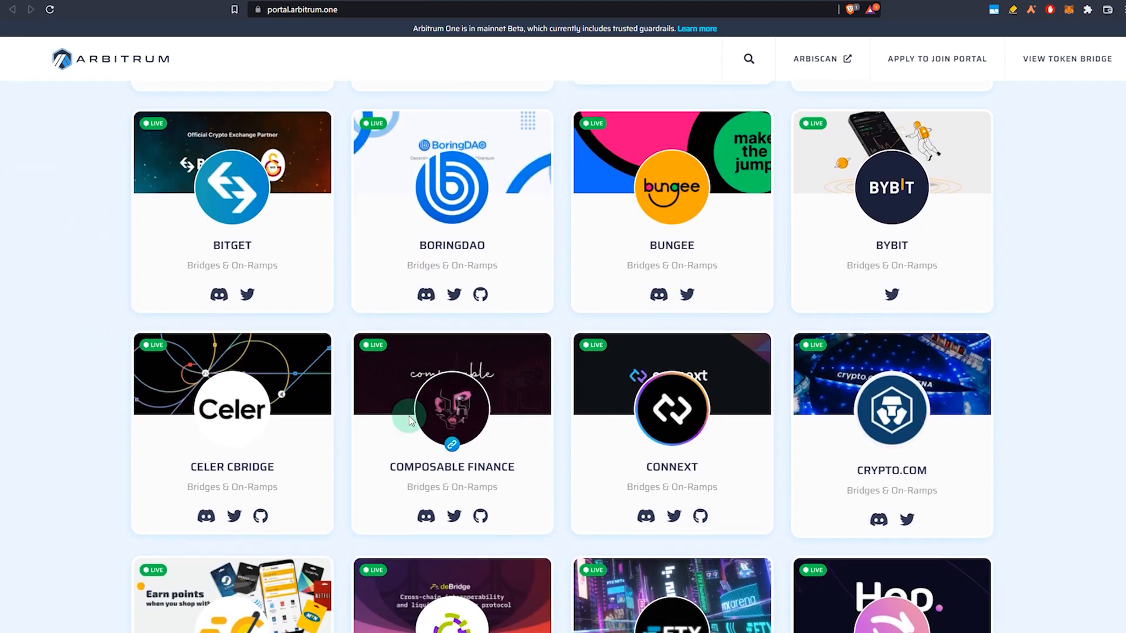
scroll(down, 3)
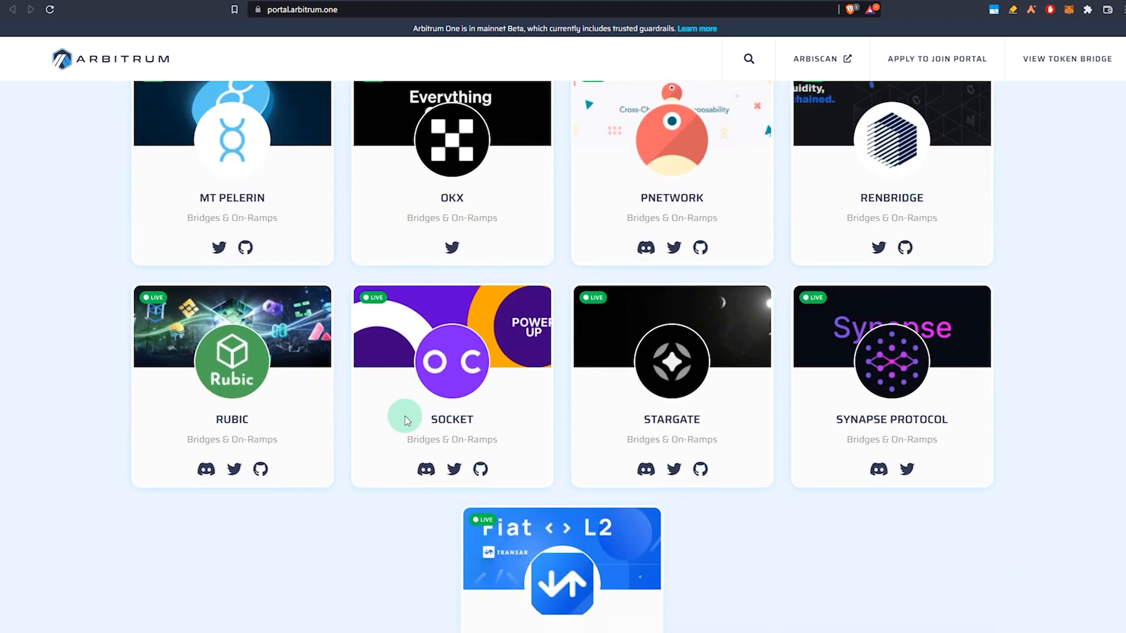
scroll(up, 3)
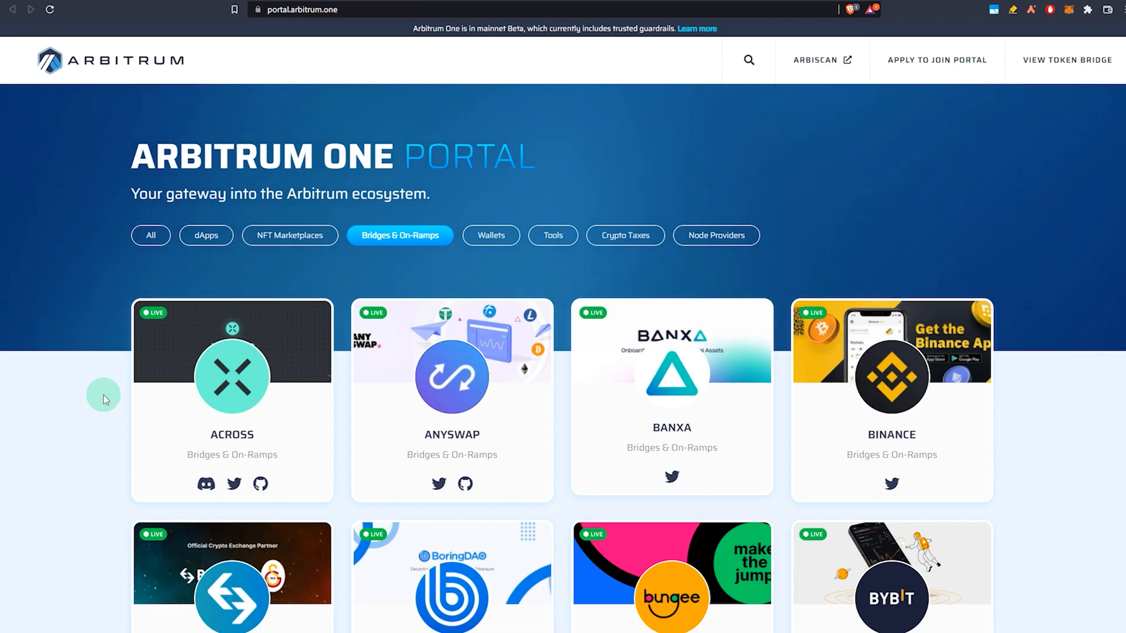
scroll(down, 3)
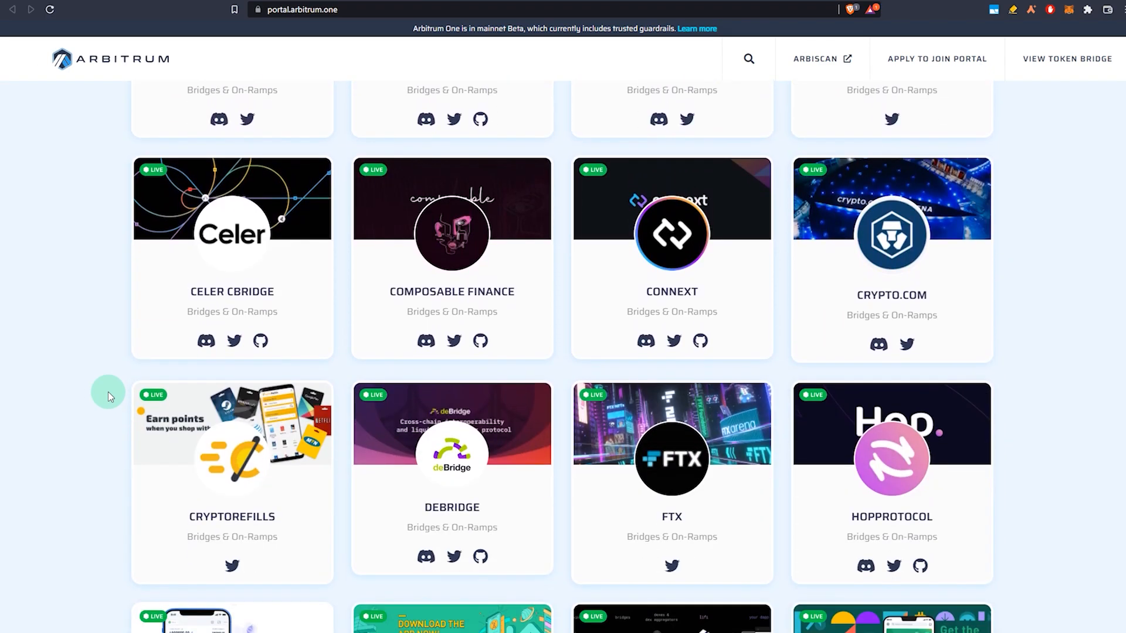
scroll(down, 3)
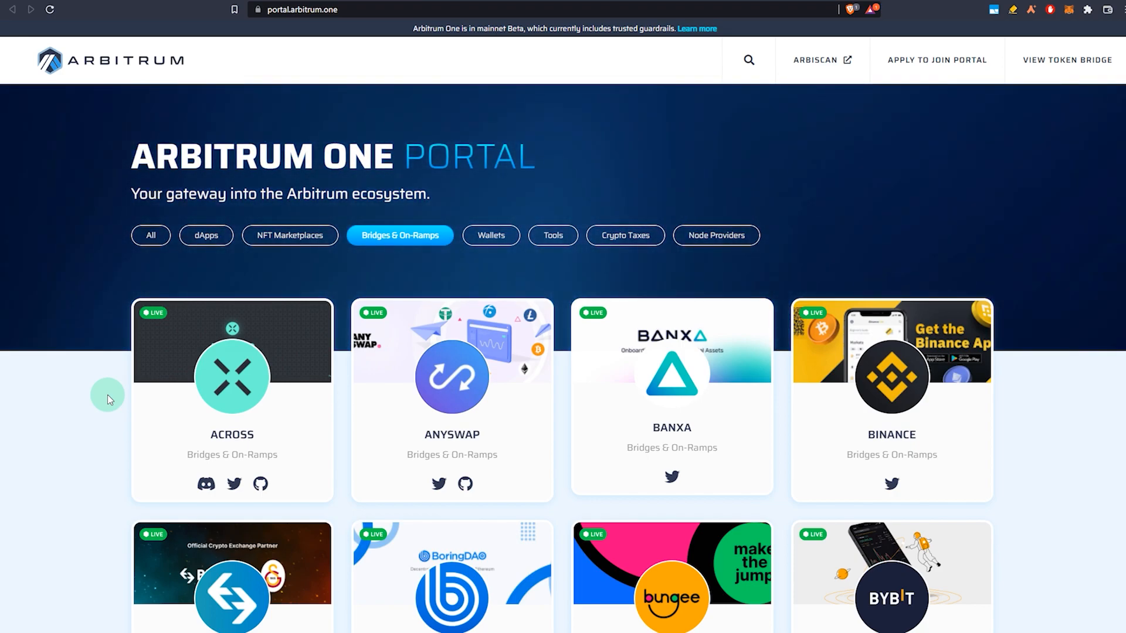
mouse_move(174, 391)
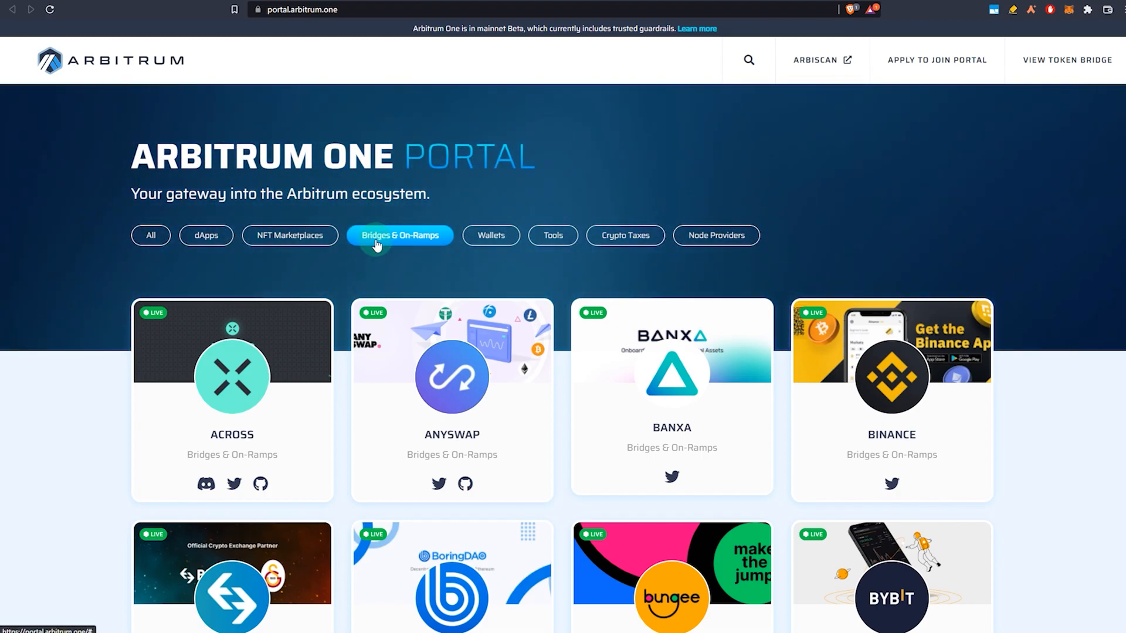
scroll(down, 3)
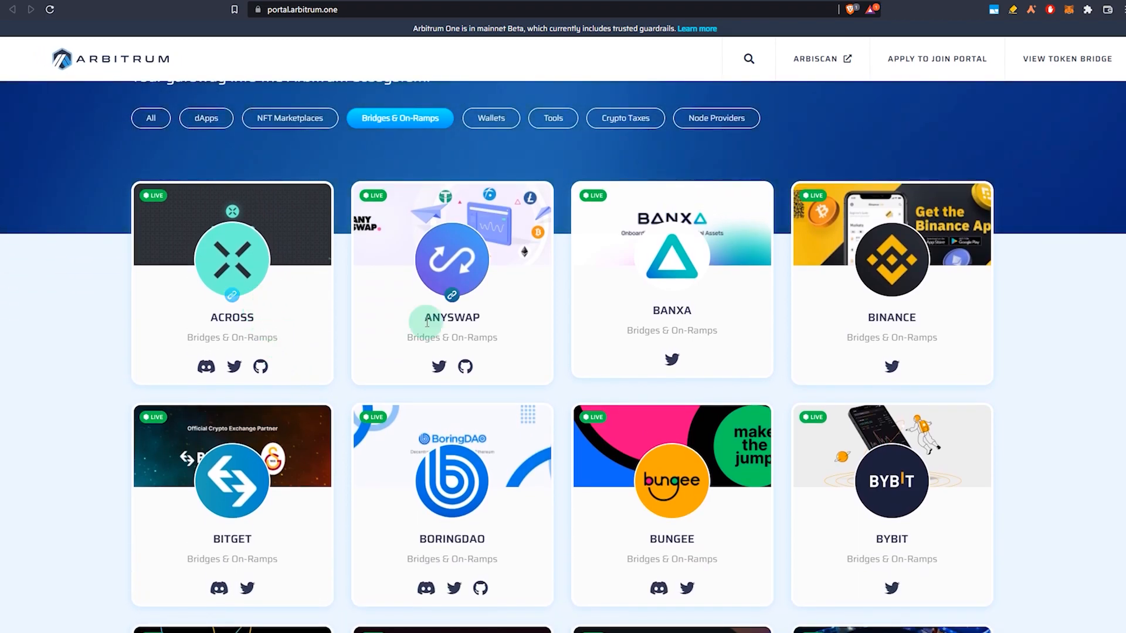
scroll(down, 3)
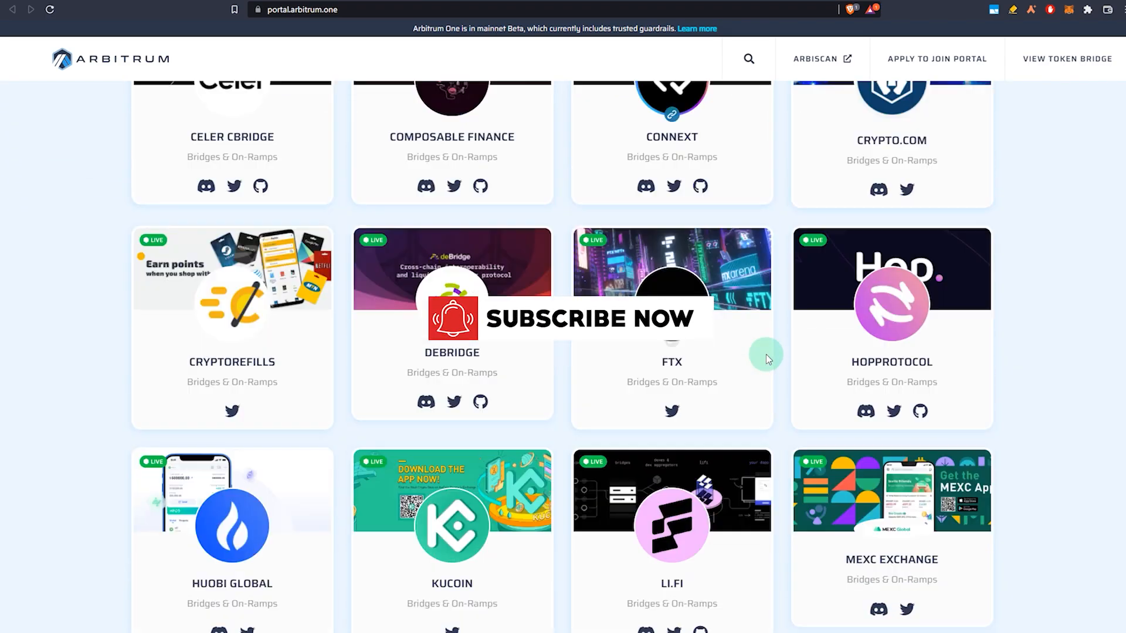
scroll(down, 3)
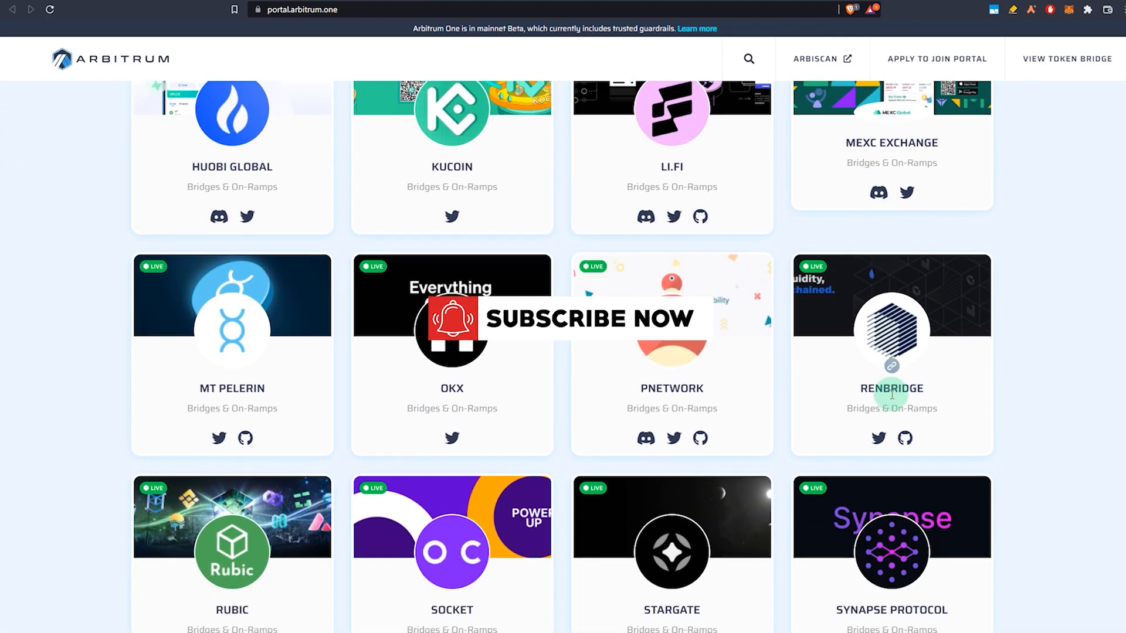
scroll(down, 3)
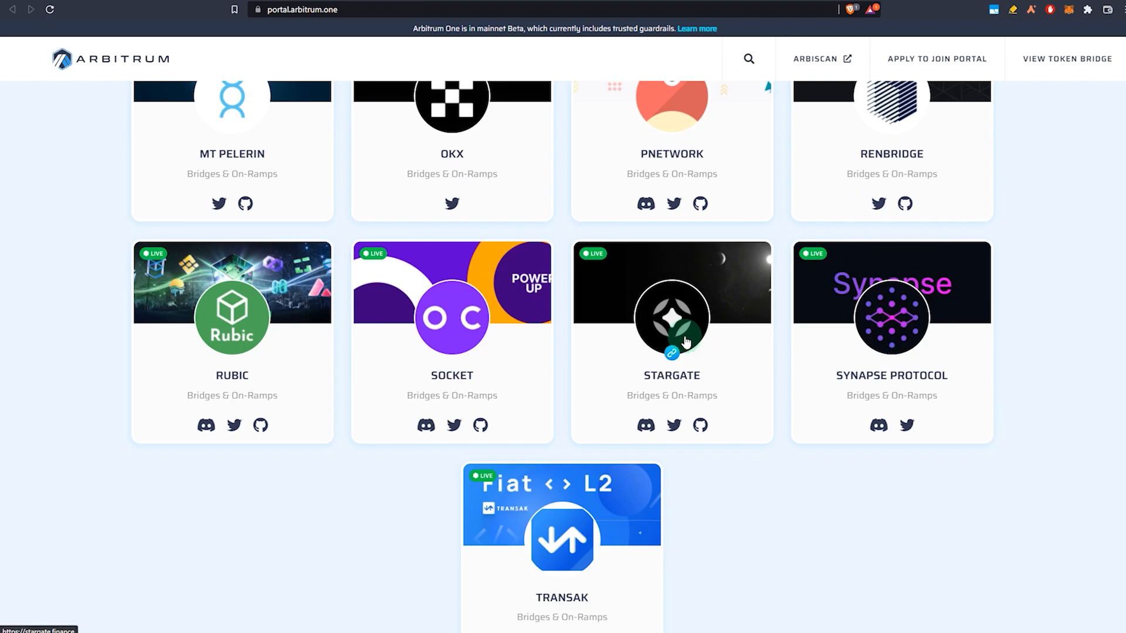
scroll(down, 3)
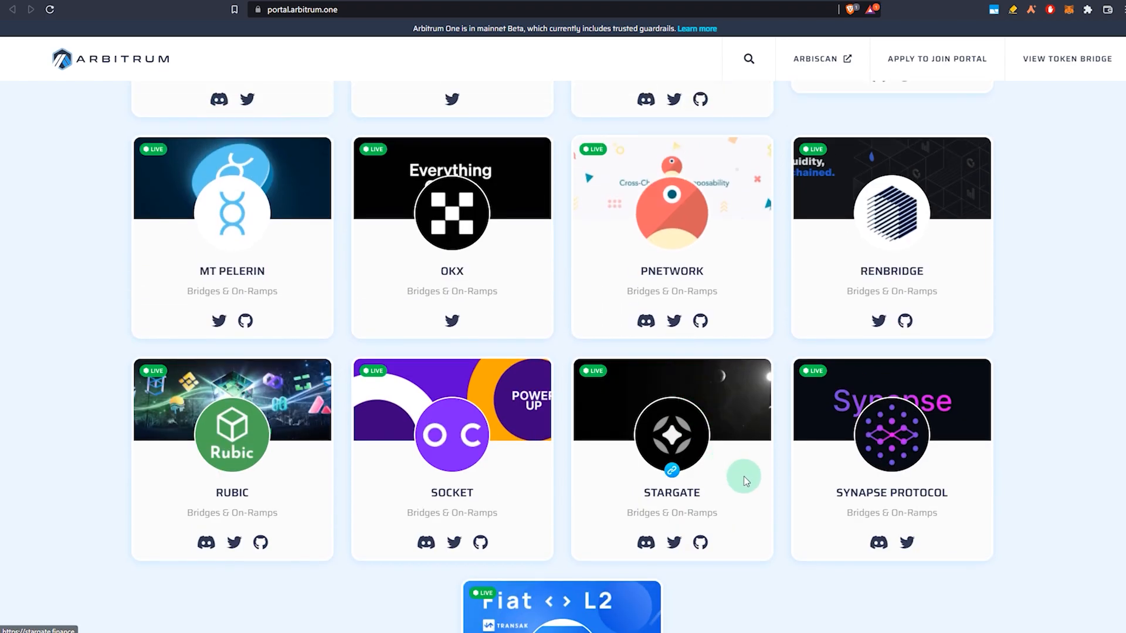
scroll(down, 3)
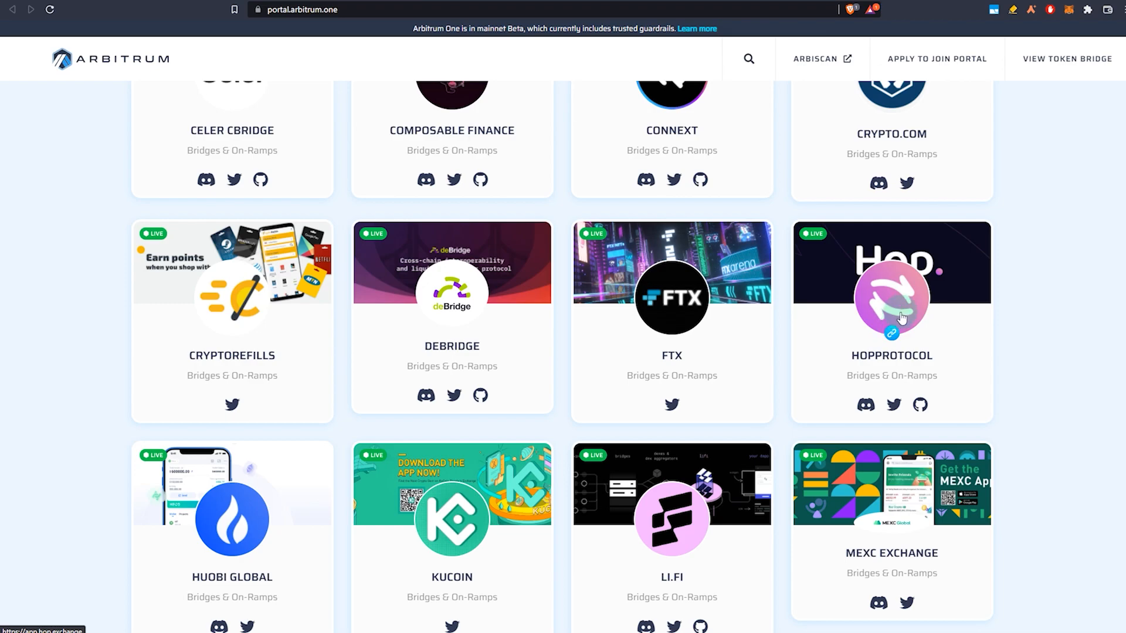
click(891, 299)
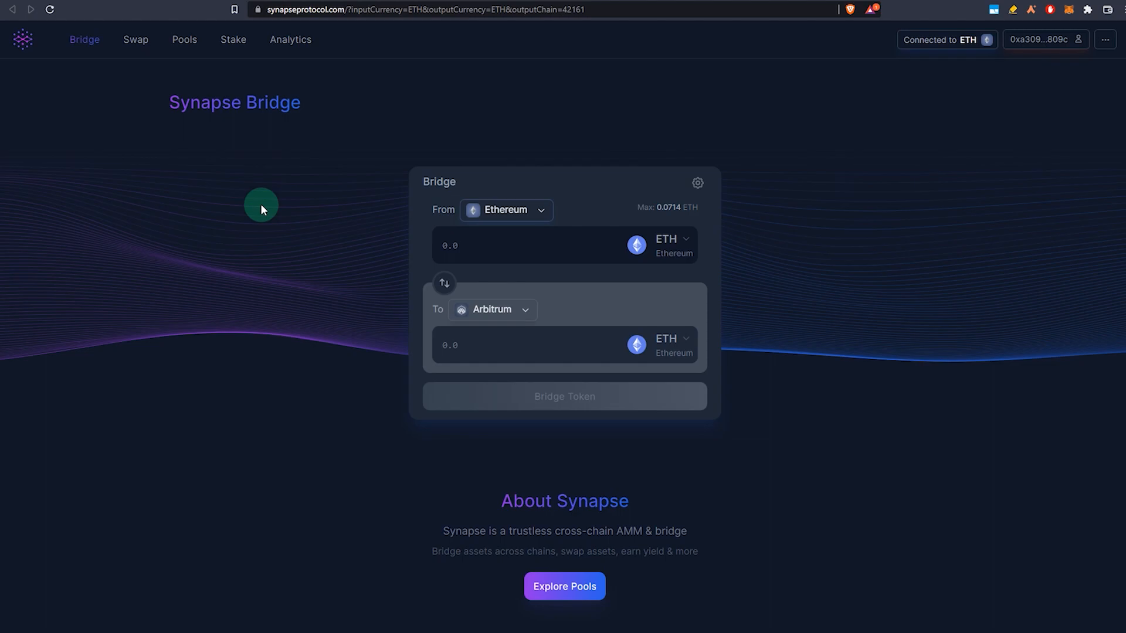
Go to app.hop.exchange/#/send?token=ETH to reach Hop Exchange's Send page
text(app.hop.exchange/#/send?token=ETH)
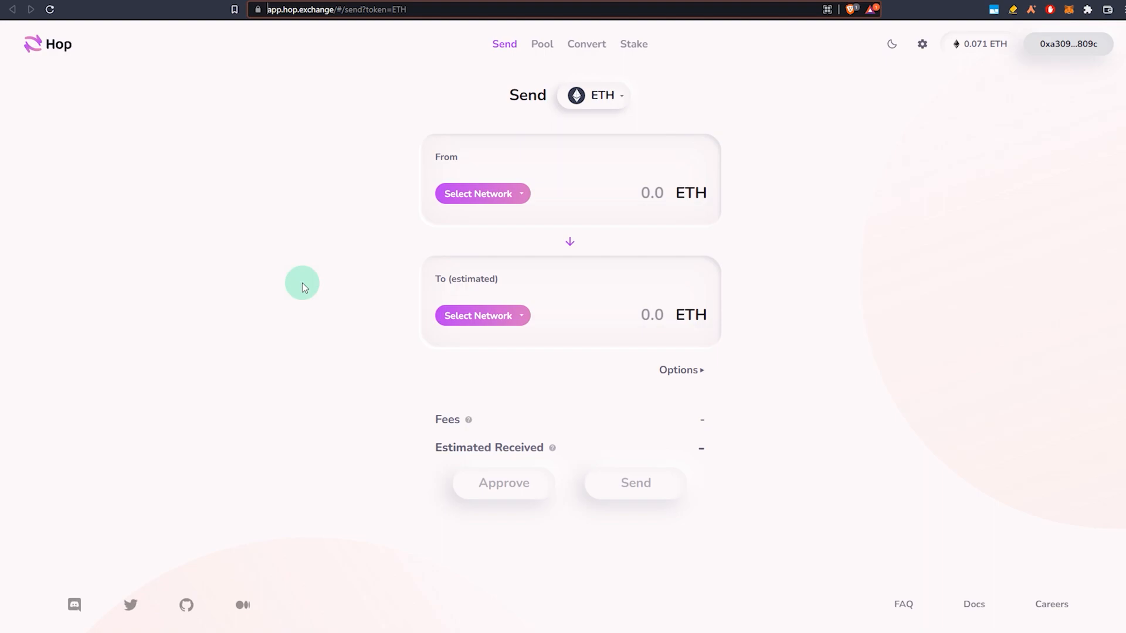
mouse_move(314, 251)
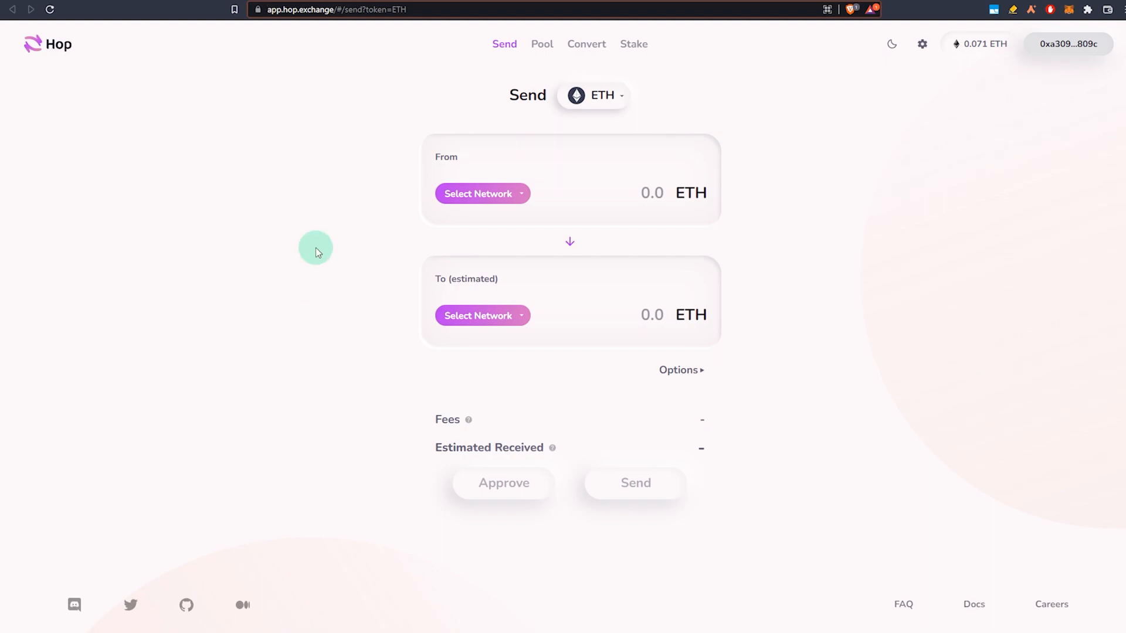
mouse_move(441, 250)
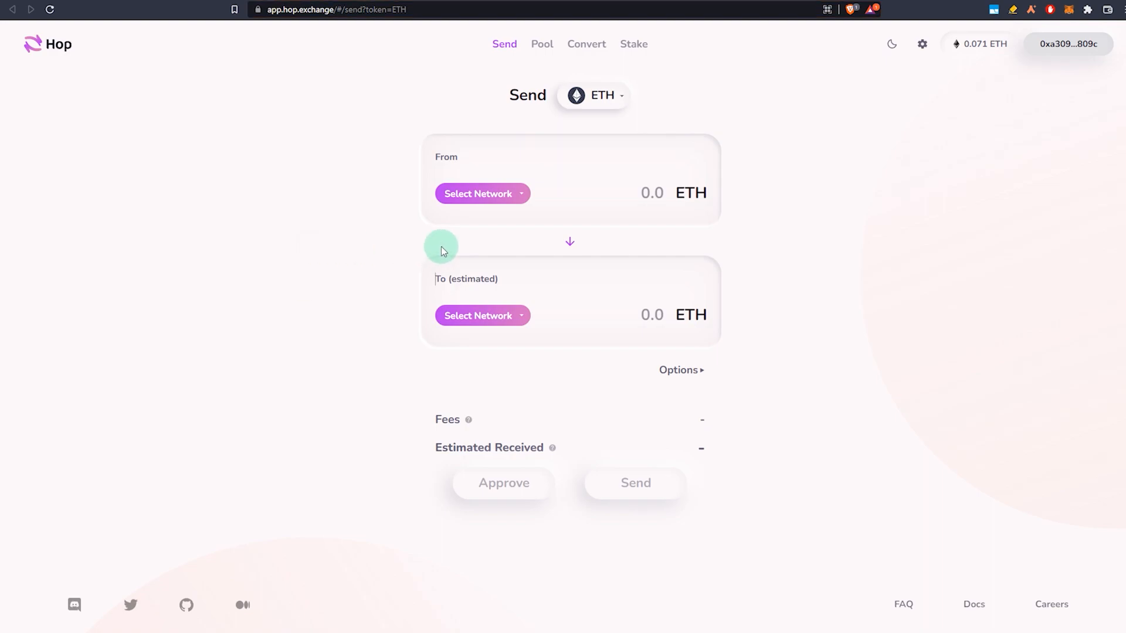
mouse_move(421, 254)
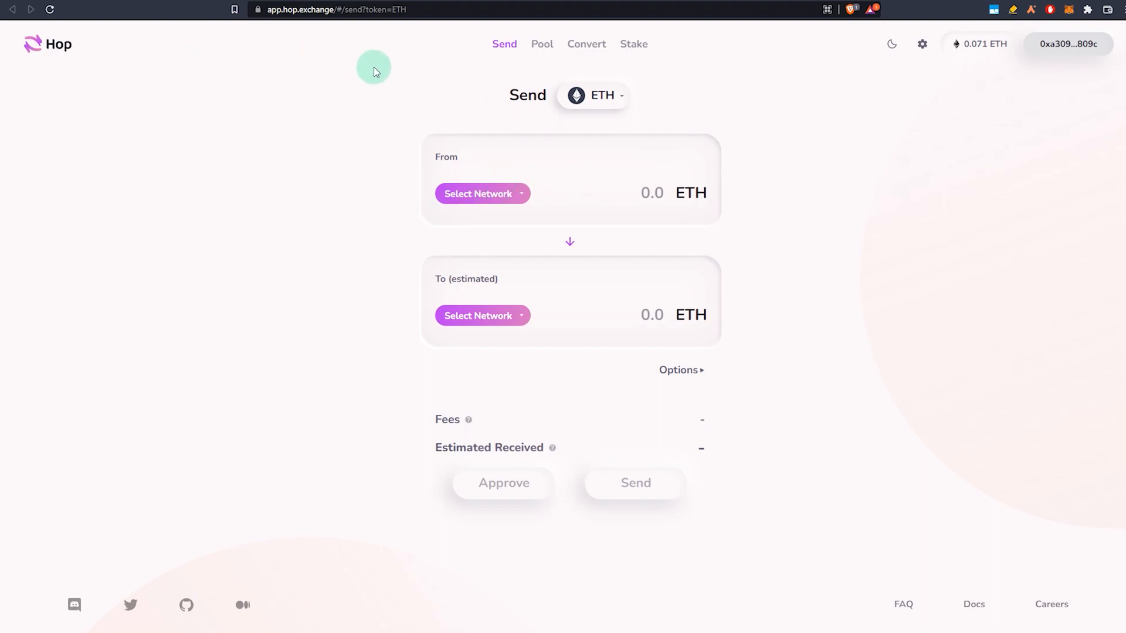
mouse_move(985, 78)
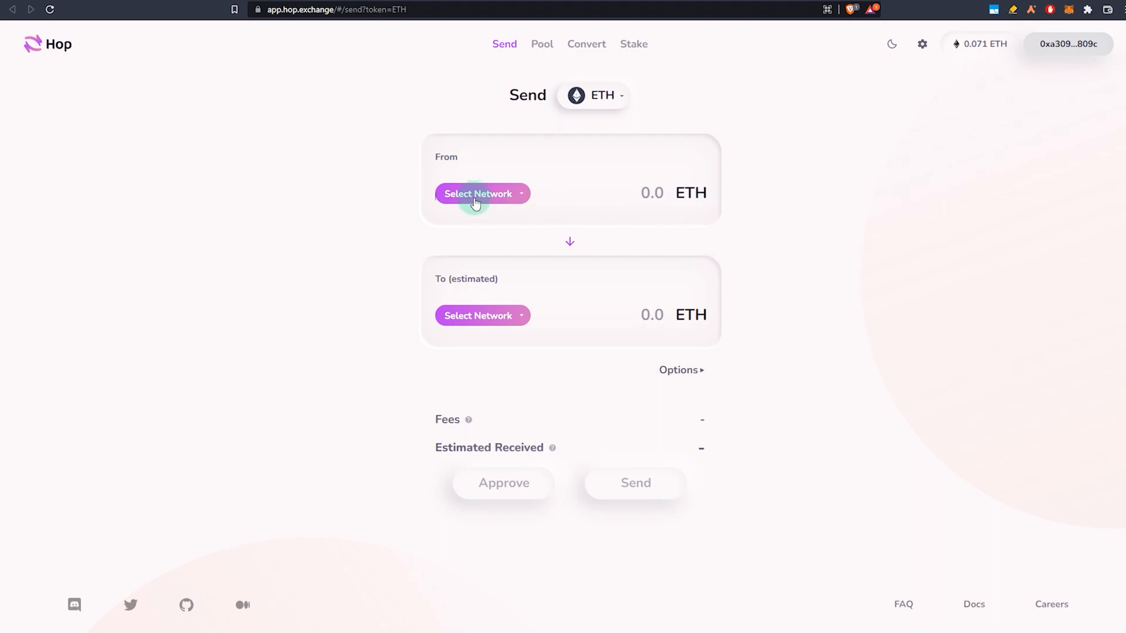
Set Mainnet as the sending network in Hop Exchange's Send form
click(478, 193)
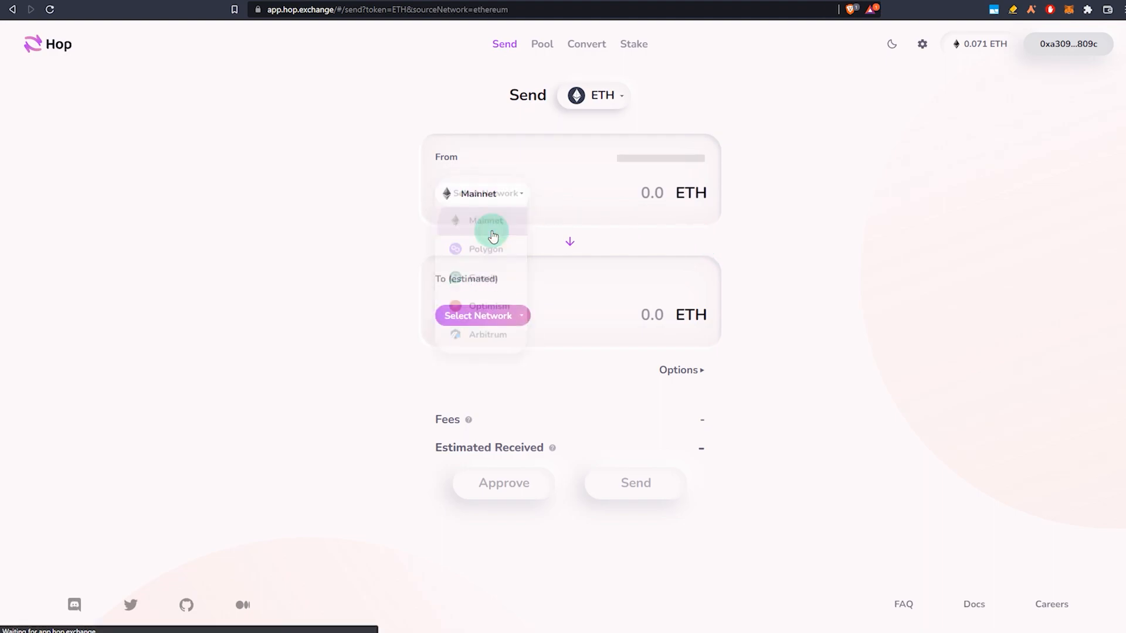
click(485, 220)
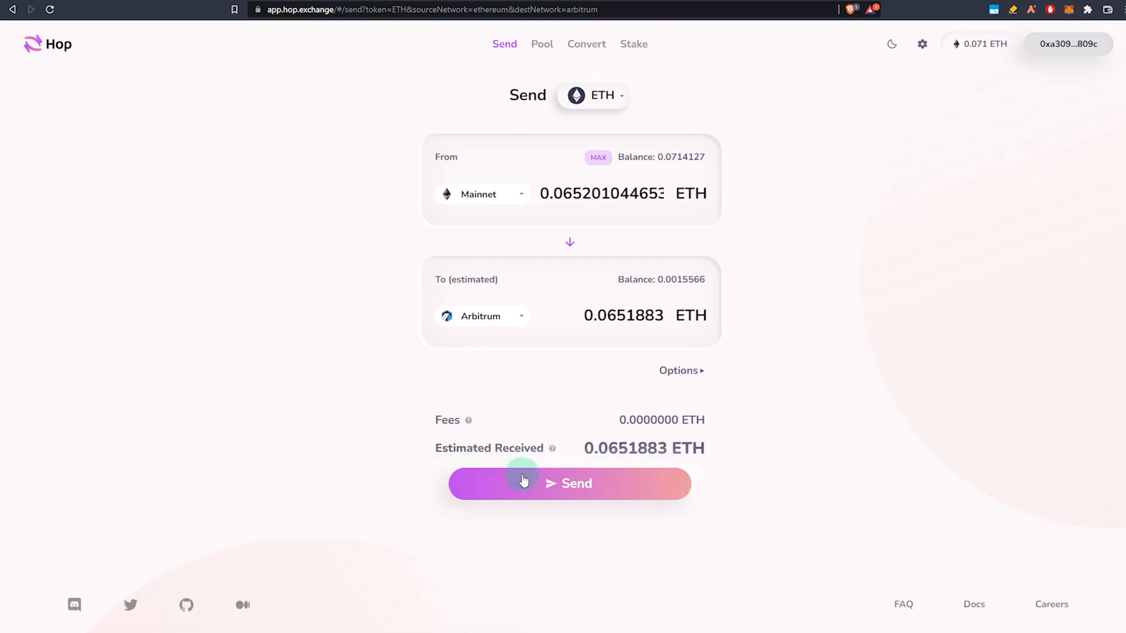
click(569, 484)
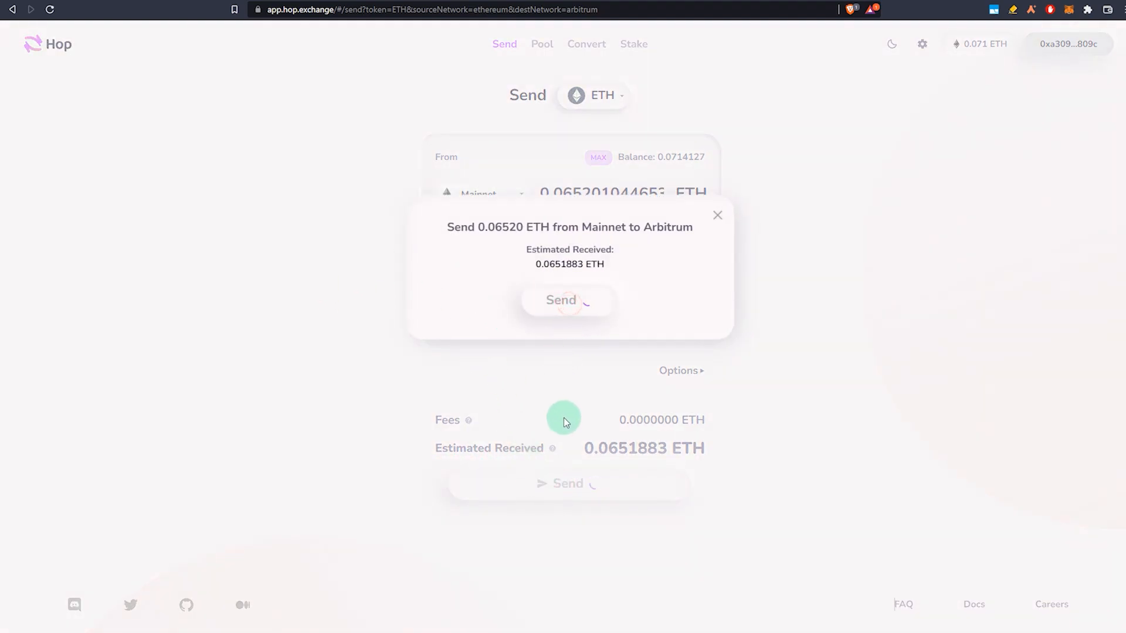
click(567, 299)
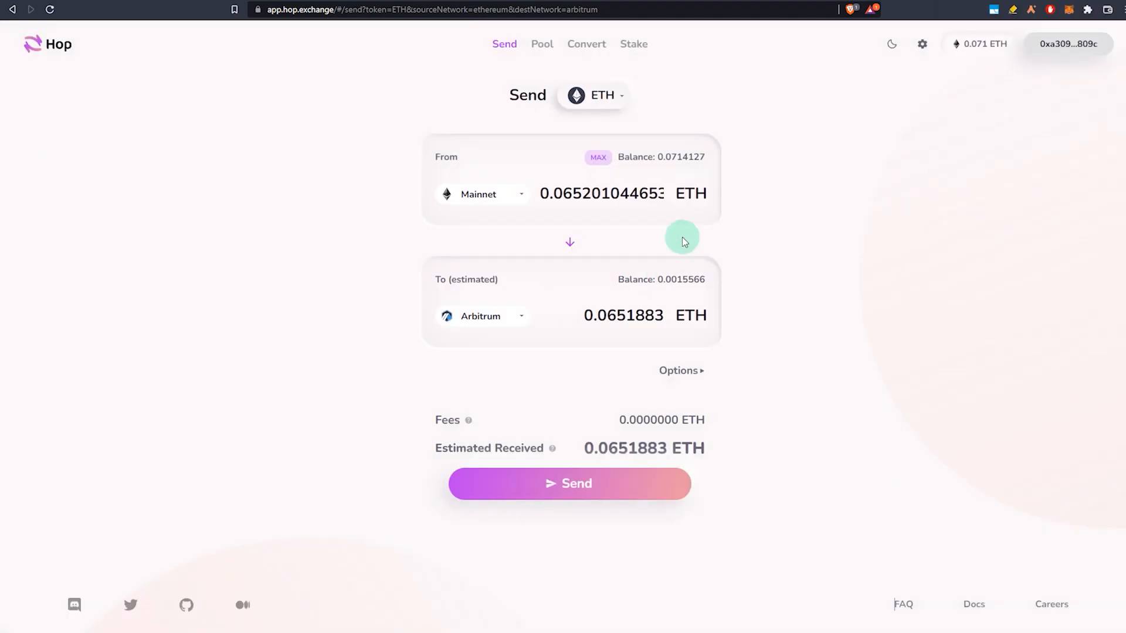
mouse_move(474, 209)
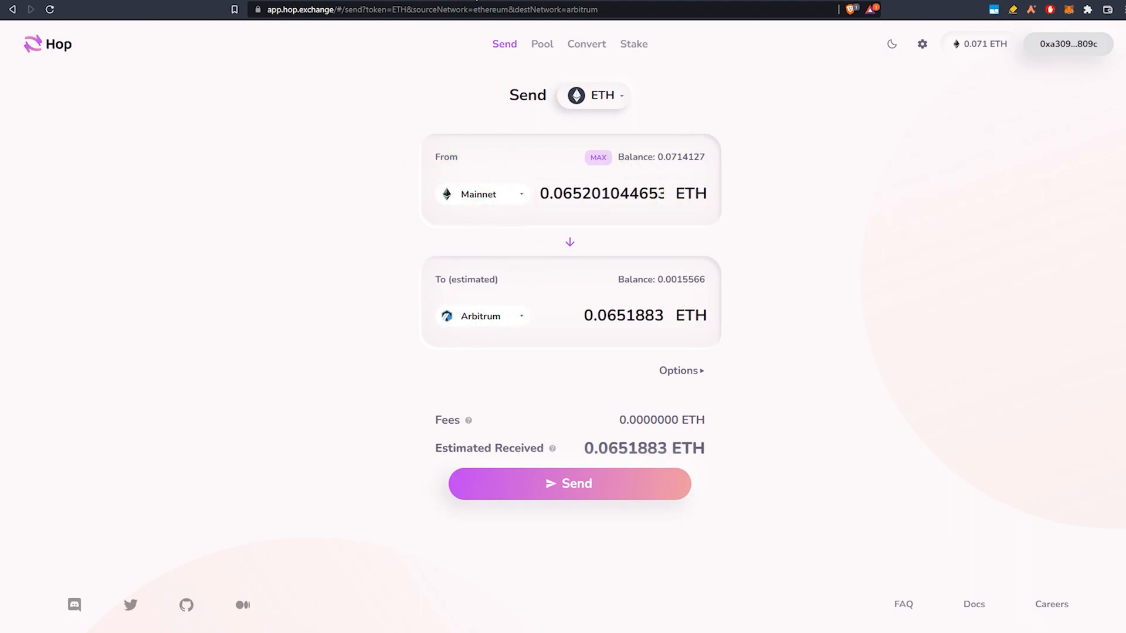
click(423, 9)
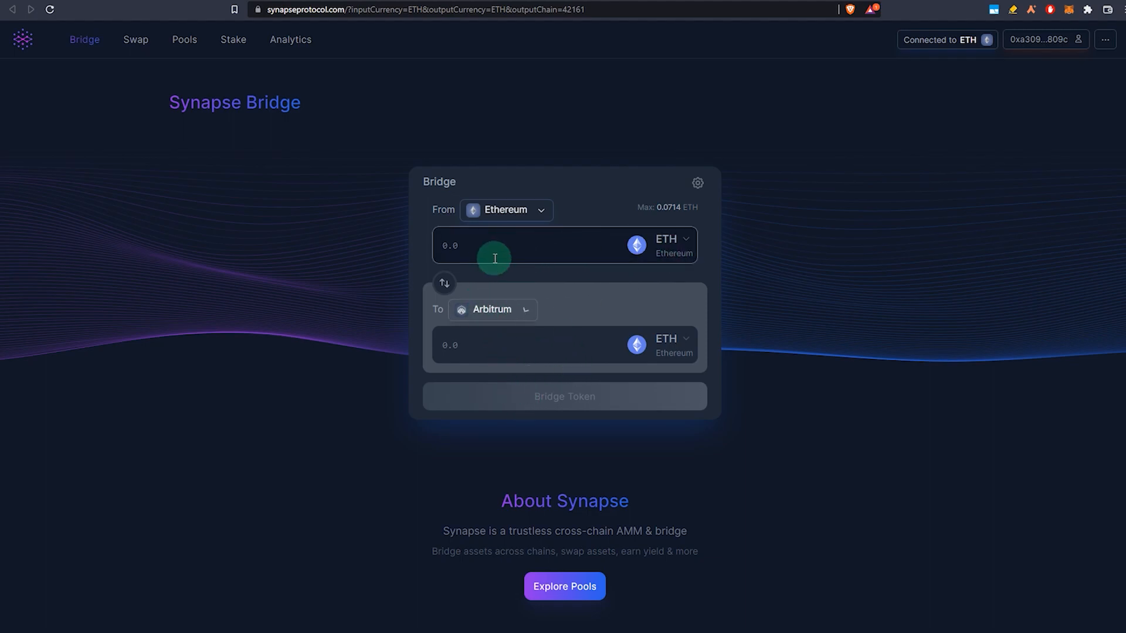
Bridge 0.01 ETH from Ethereum to Arbitrum, then decline the transaction in the wallet
text(0.01)
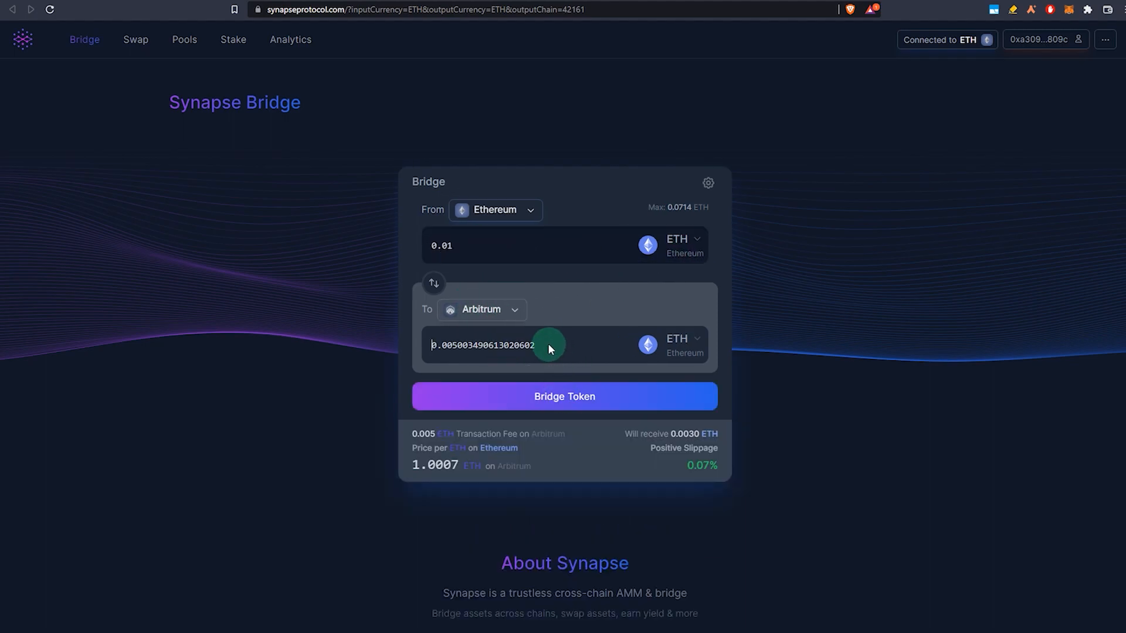
click(564, 396)
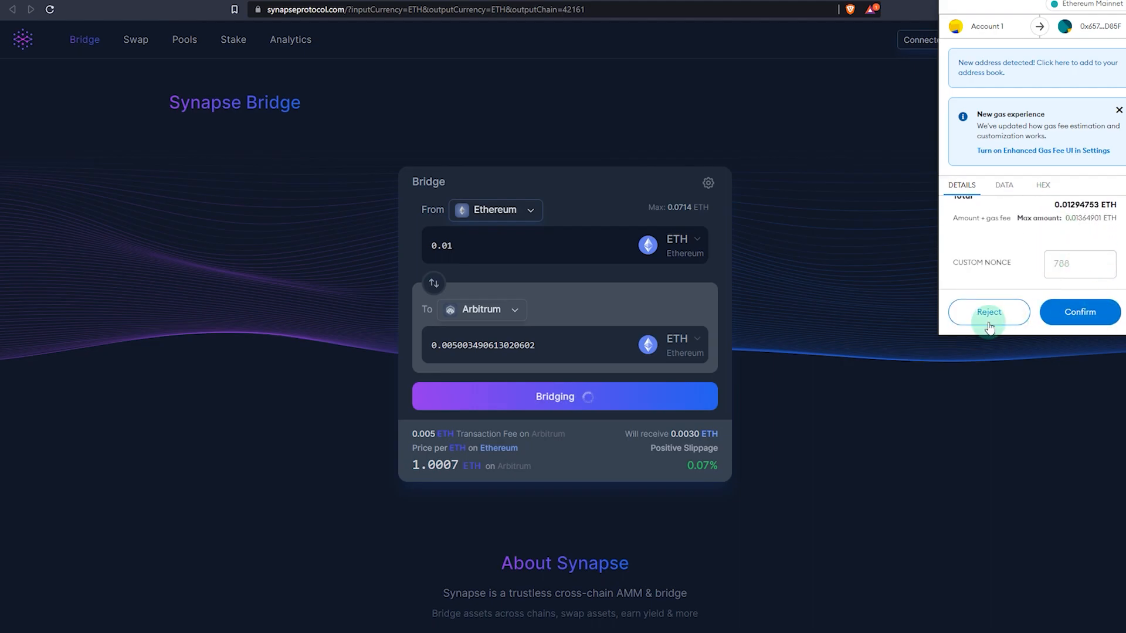
click(987, 312)
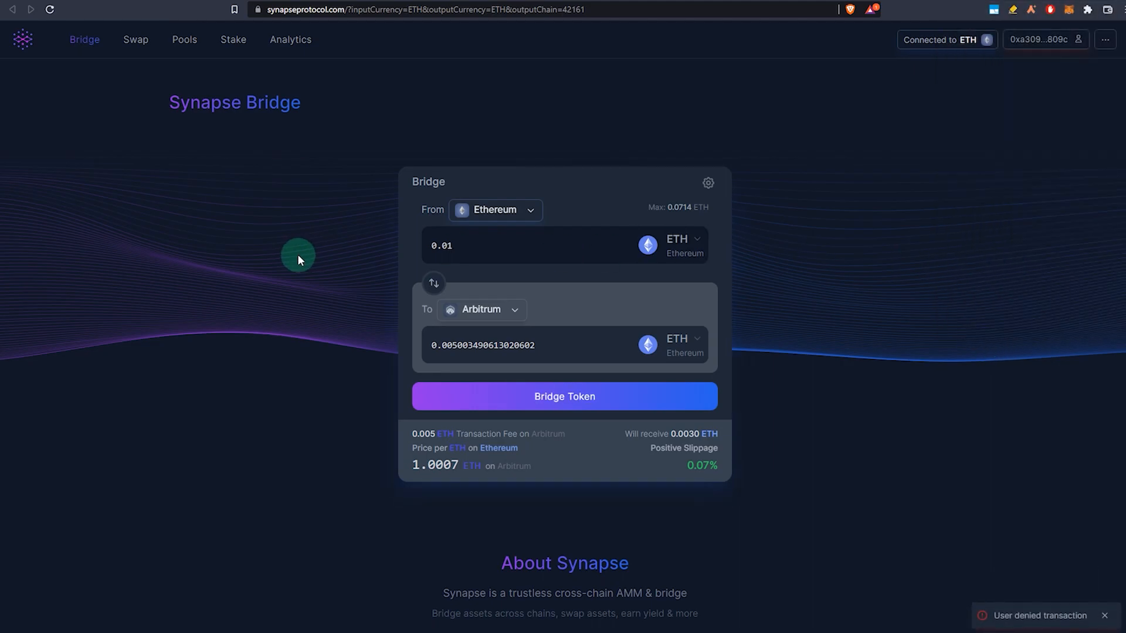
mouse_move(340, 280)
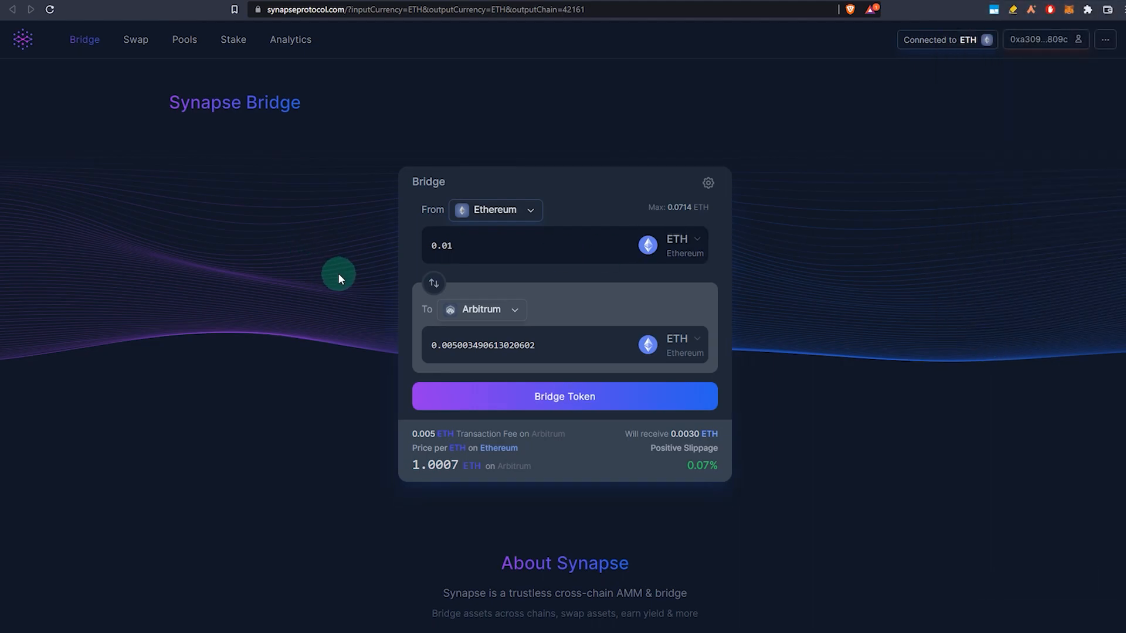
mouse_move(367, 324)
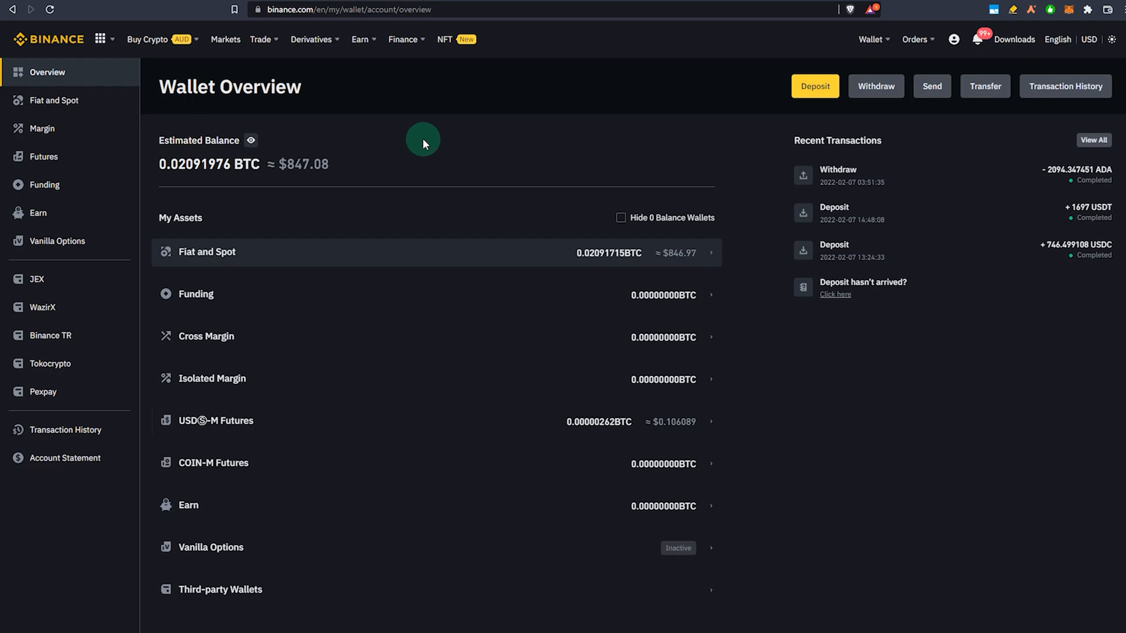
Start a crypto withdrawal from Binance's Wallet Overview and acknowledge the security warning
click(875, 86)
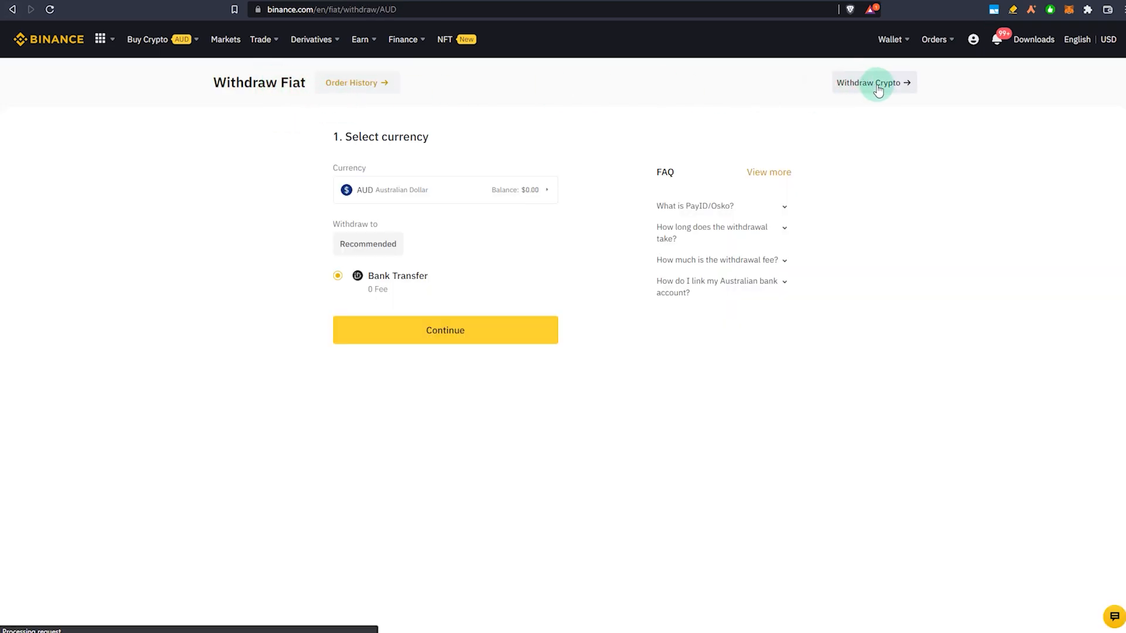
click(873, 82)
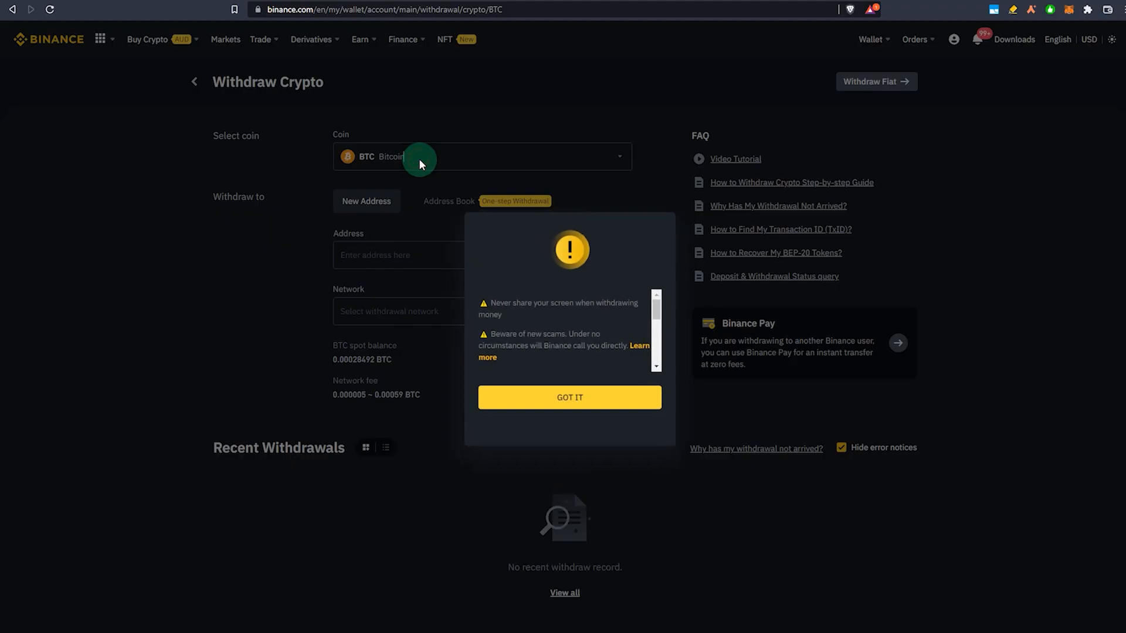
click(570, 398)
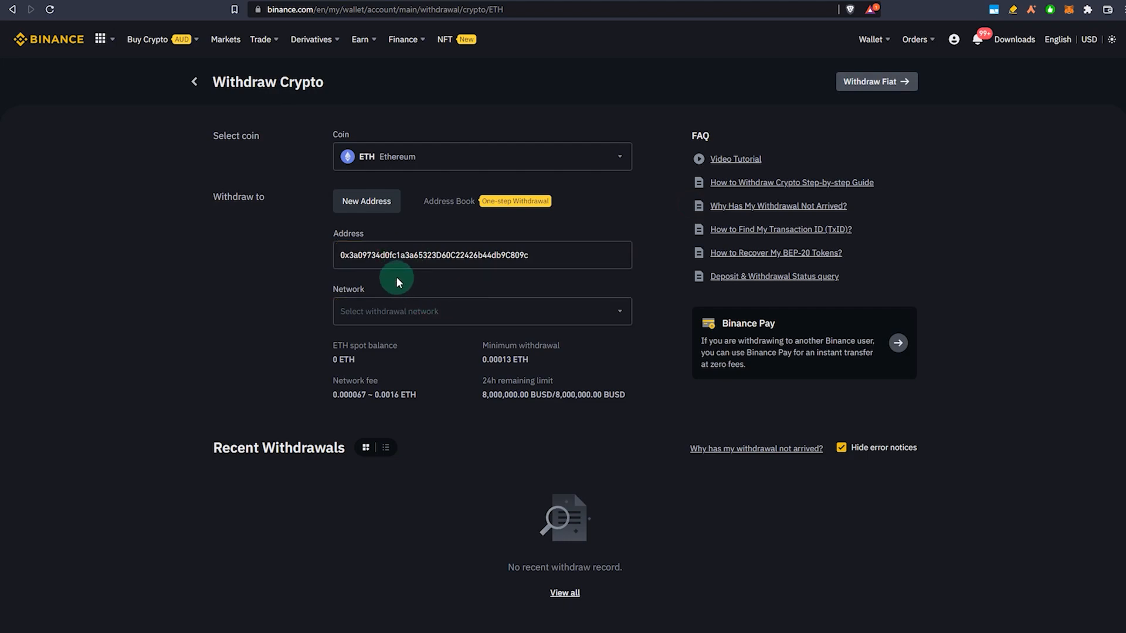
mouse_move(744, 120)
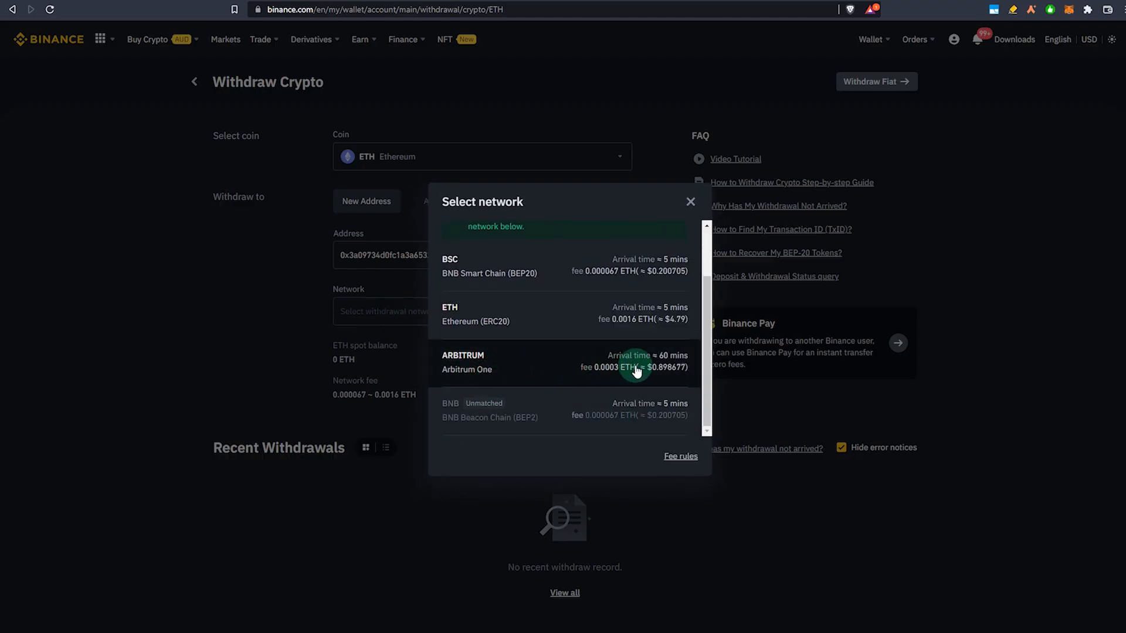
mouse_move(601, 372)
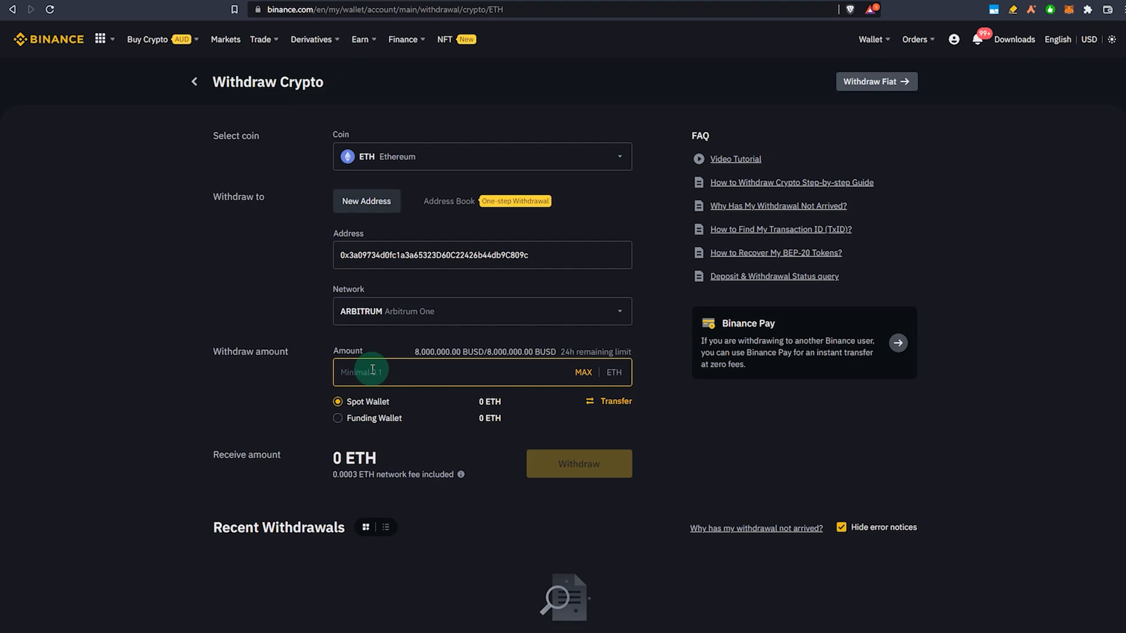
Enter 0.1 ETH as the withdrawal amount over Arbitrum One, giving 0.0997 ETH received
text(0.1)
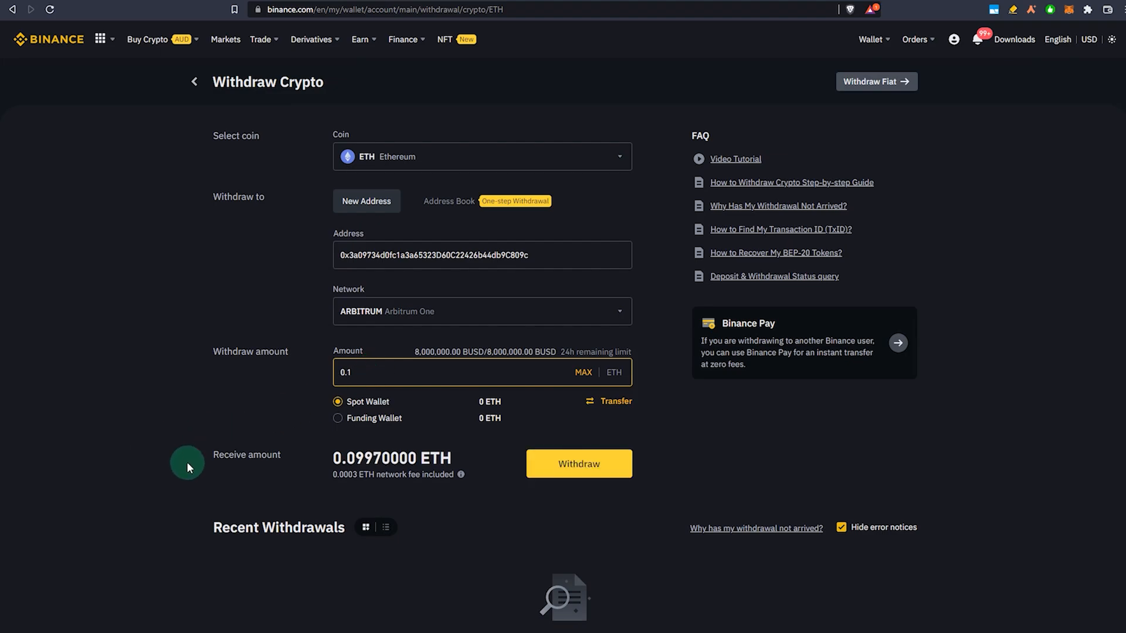